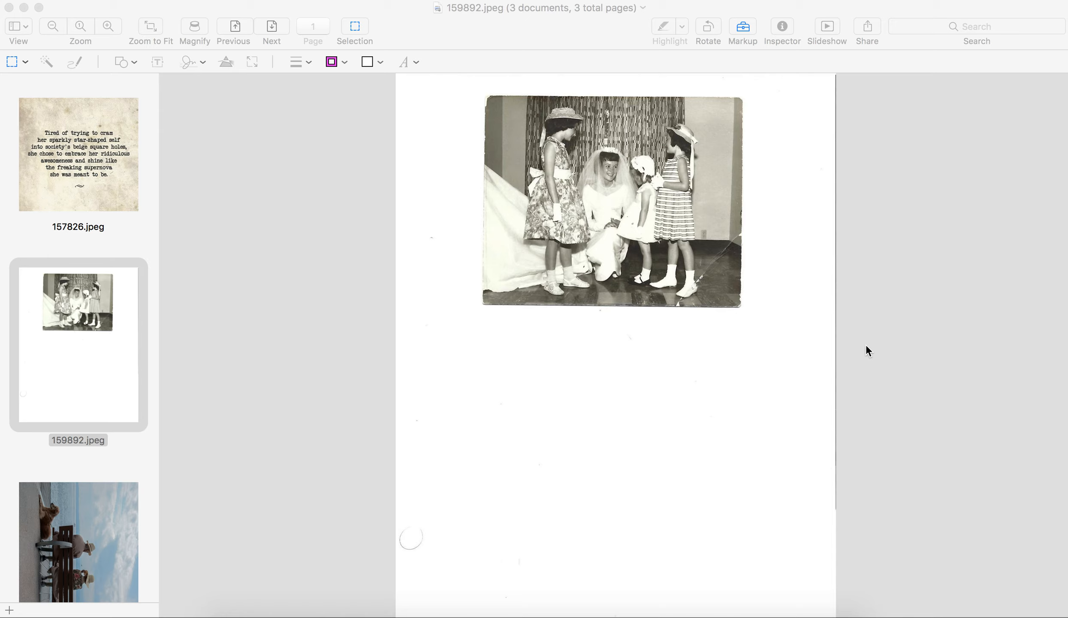
pyautogui.moveTo(760, 312)
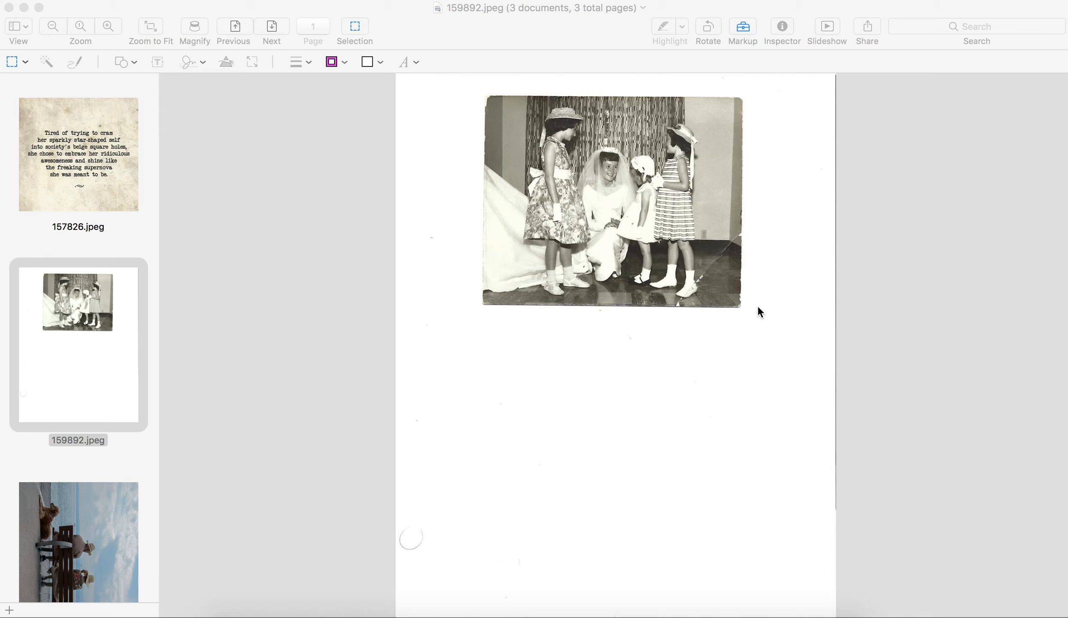
pyautogui.moveTo(475, 96)
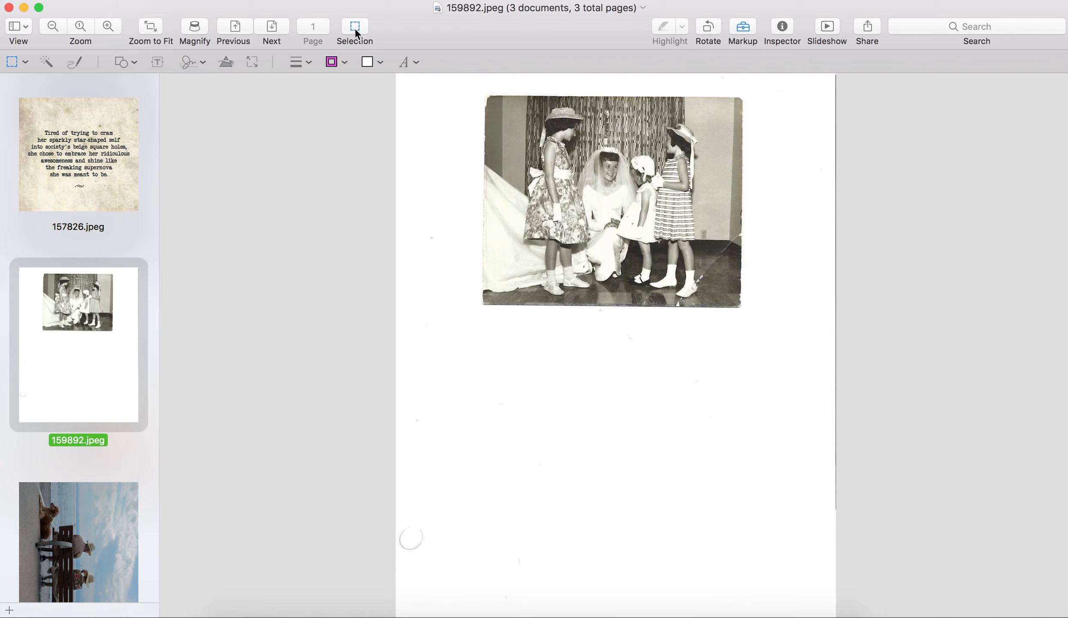
pyautogui.moveTo(470, 87)
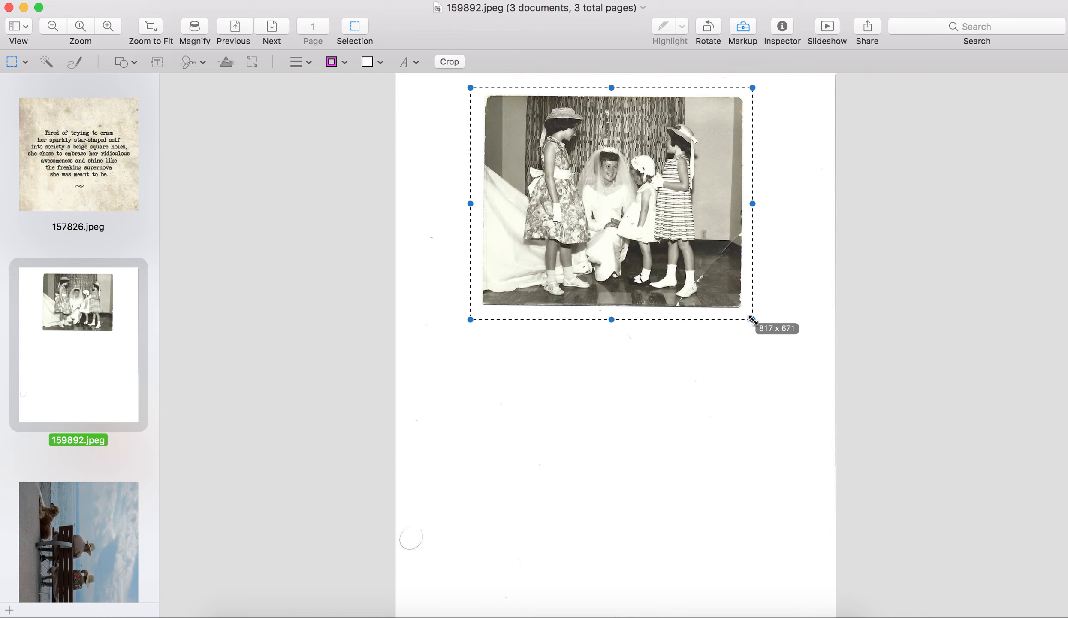
pyautogui.moveTo(725, 285)
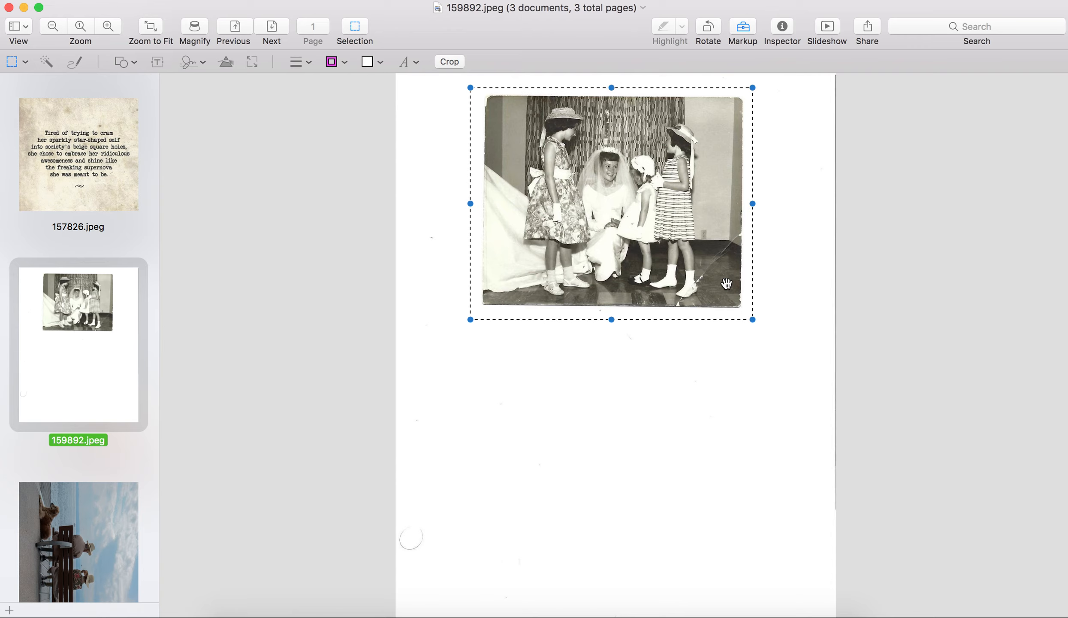
pyautogui.moveTo(556, 151)
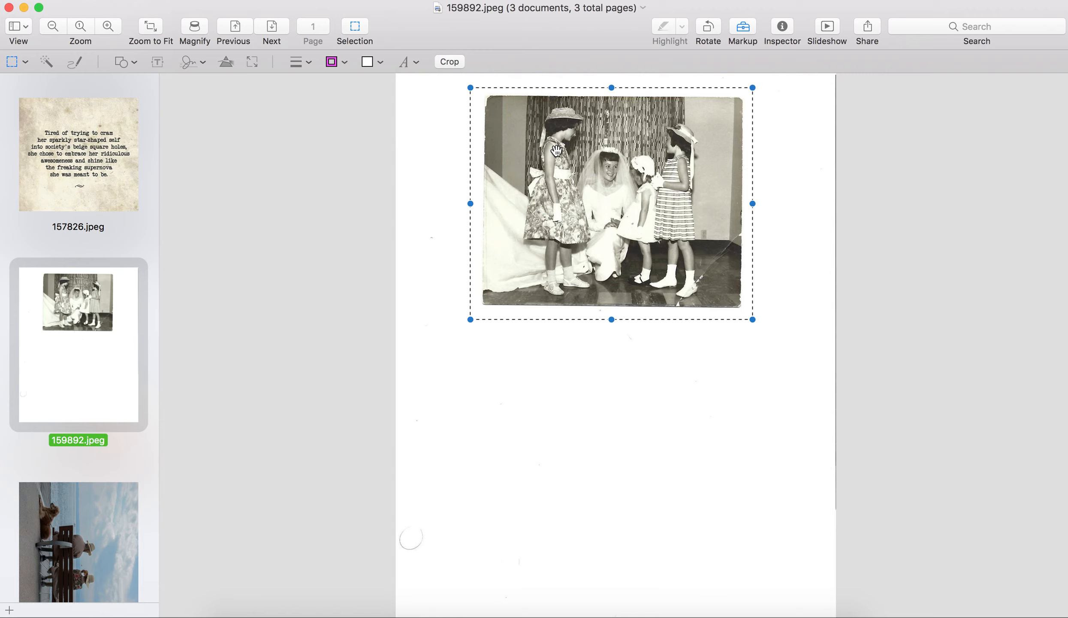
pyautogui.moveTo(482, 159)
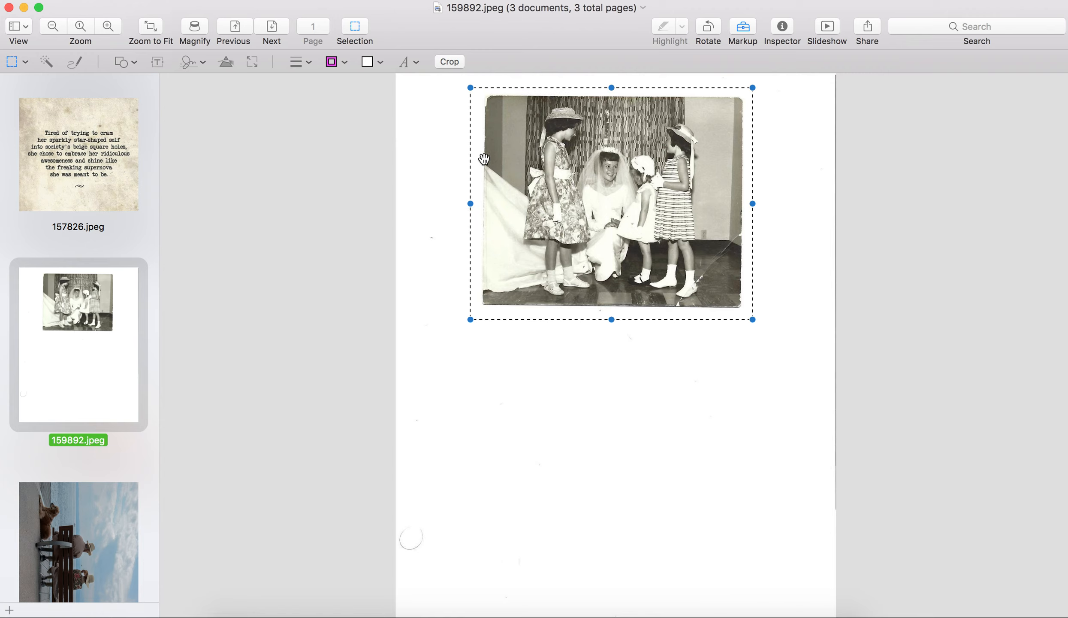
# Mark a rectangular selection around the wedding photo on the scanned page.
pyautogui.click(235, 7)
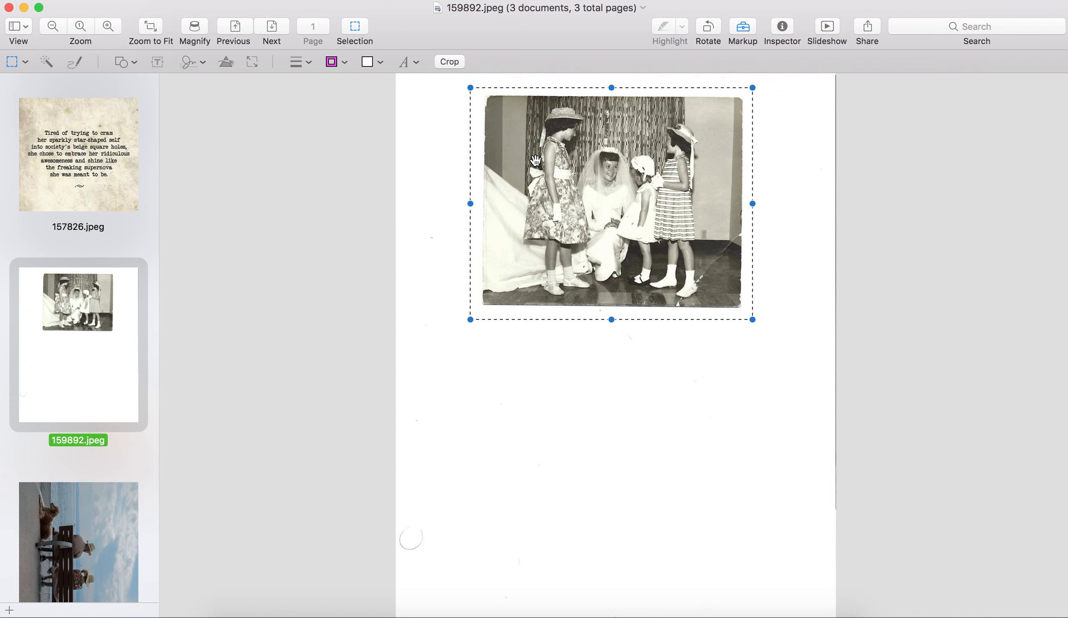
# Crop the scanned page down to just the wedding photo.
pyautogui.click(449, 61)
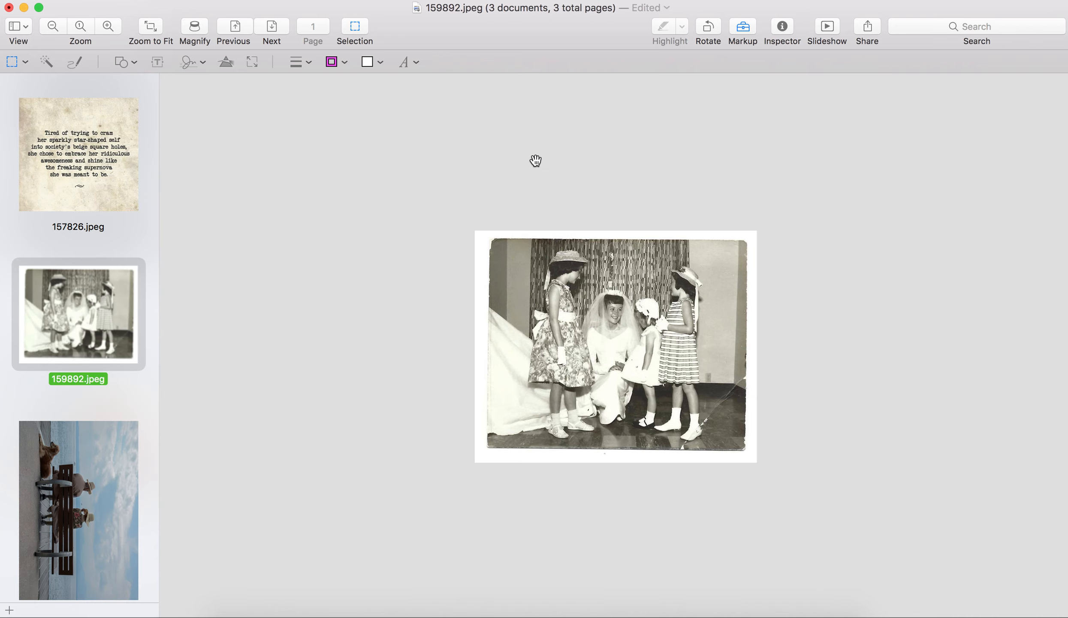
pyautogui.moveTo(488, 258)
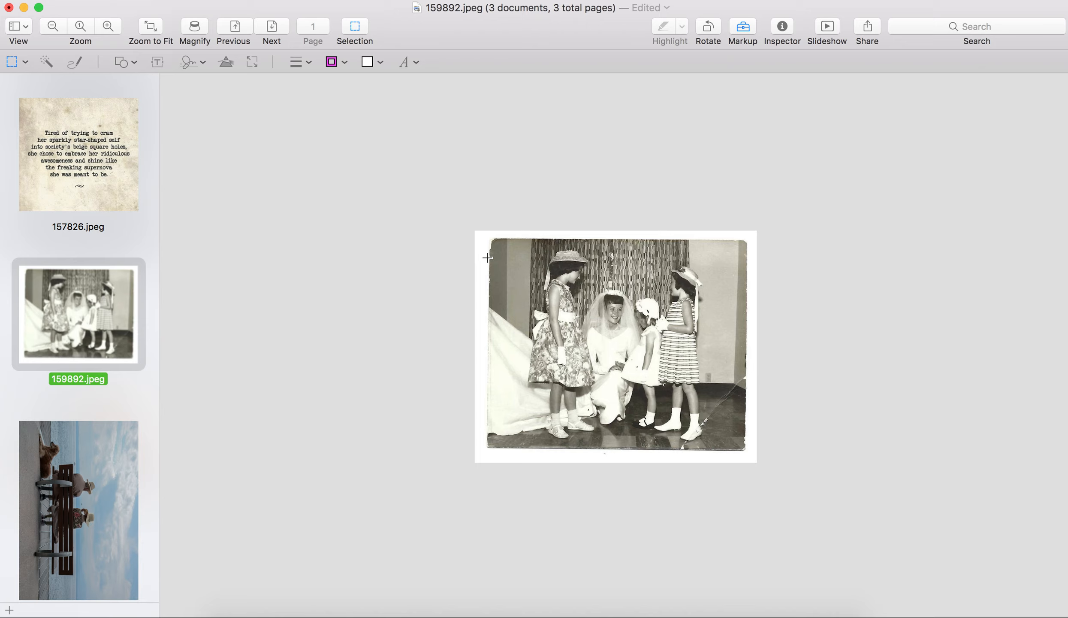
pyautogui.moveTo(534, 306)
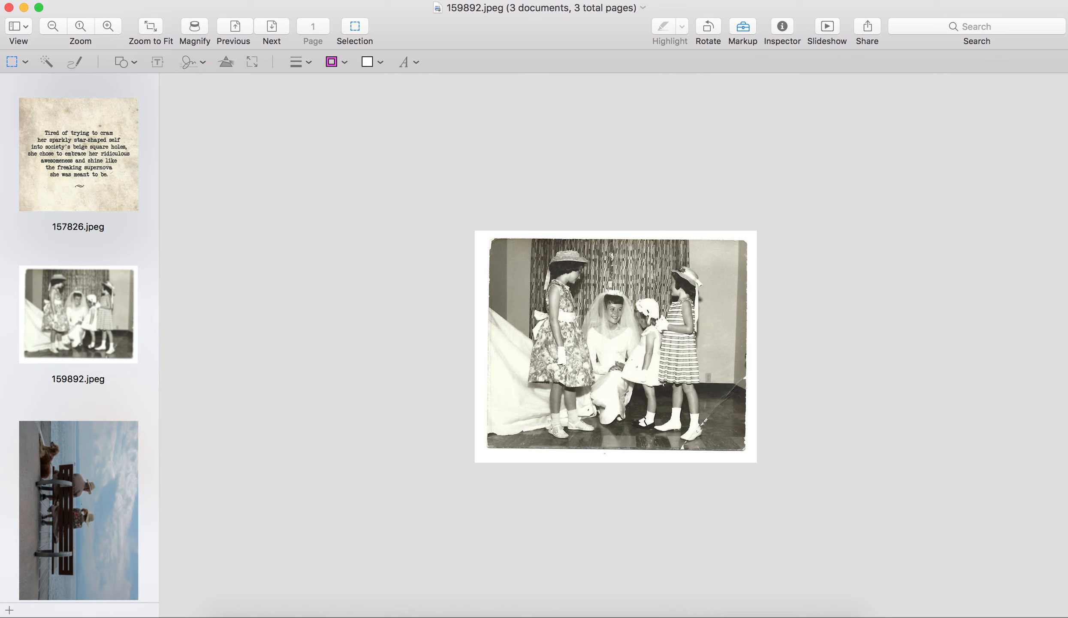
pyautogui.moveTo(225, 12)
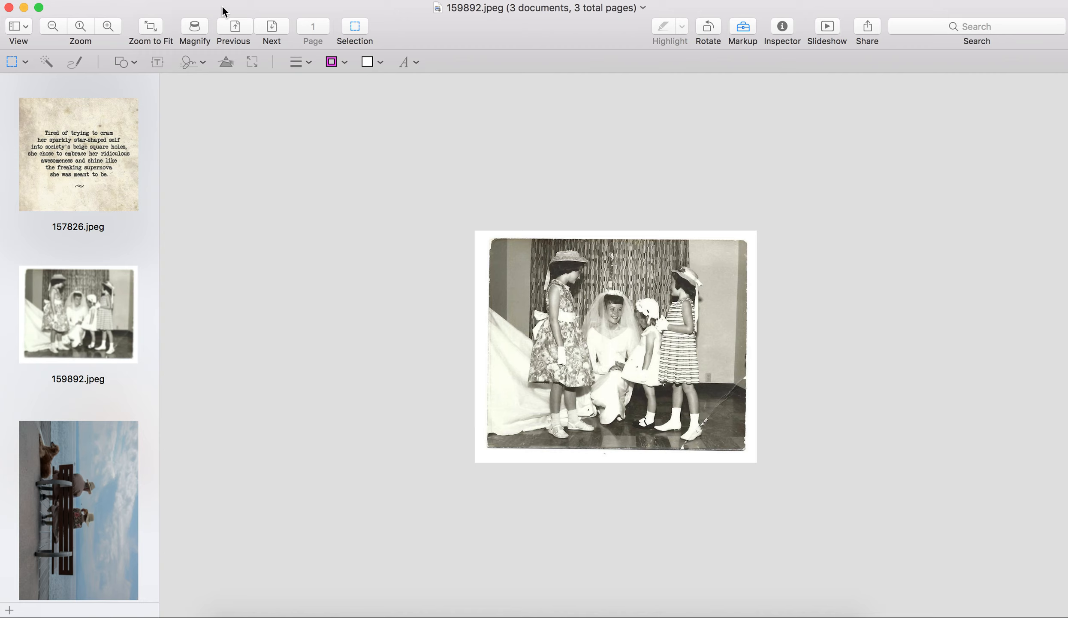
# In Adjust Size, set the wedding photo to 8 inches tall at 240 pixels/inch.
pyautogui.click(239, 7)
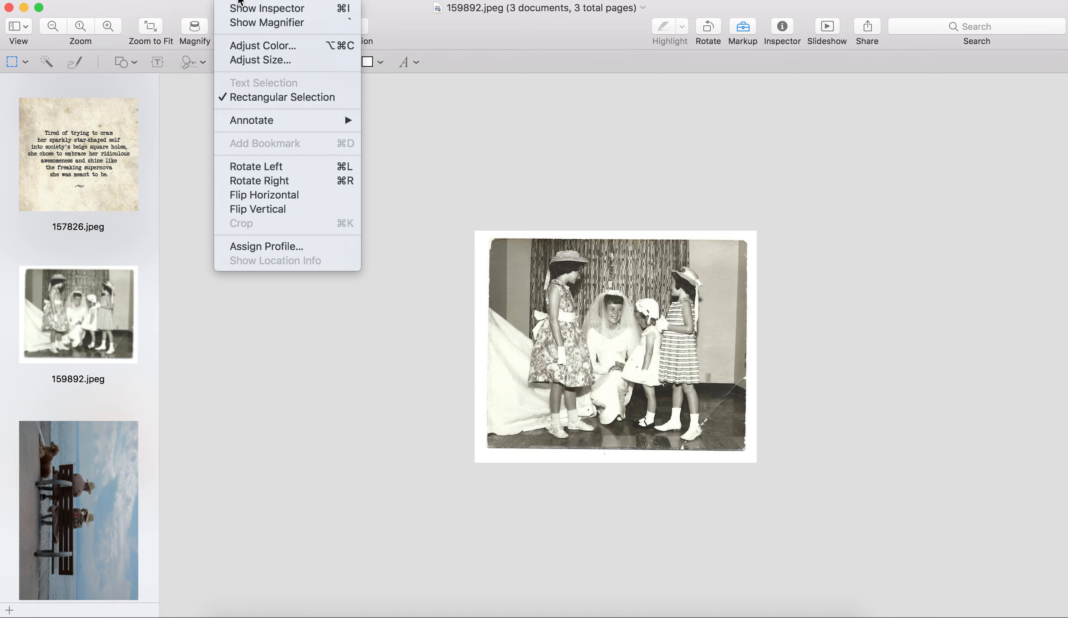
pyautogui.moveTo(261, 60)
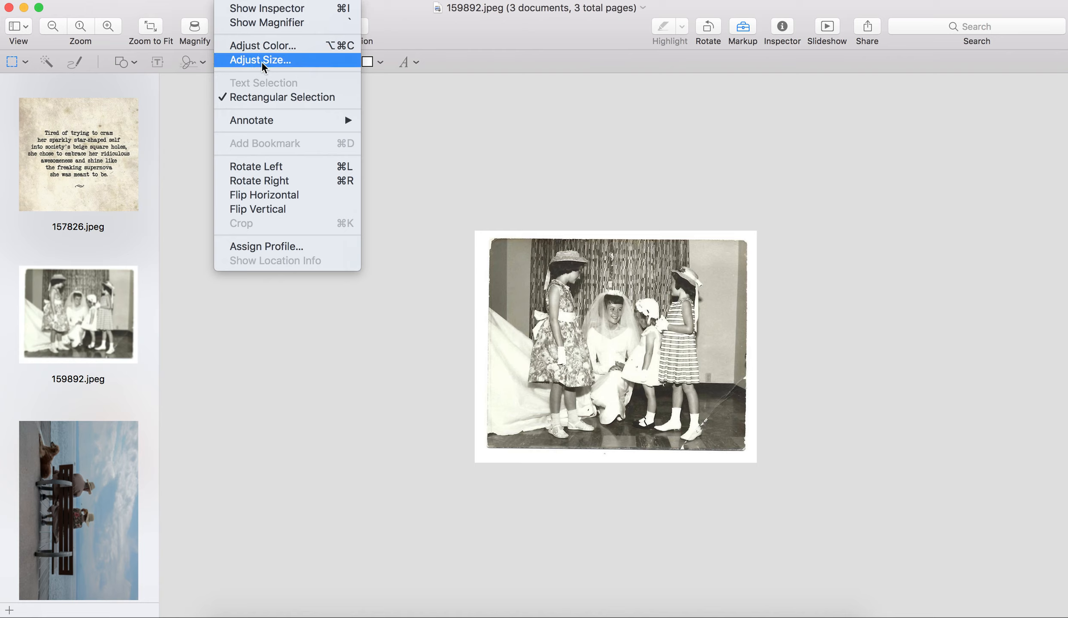
pyautogui.click(260, 60)
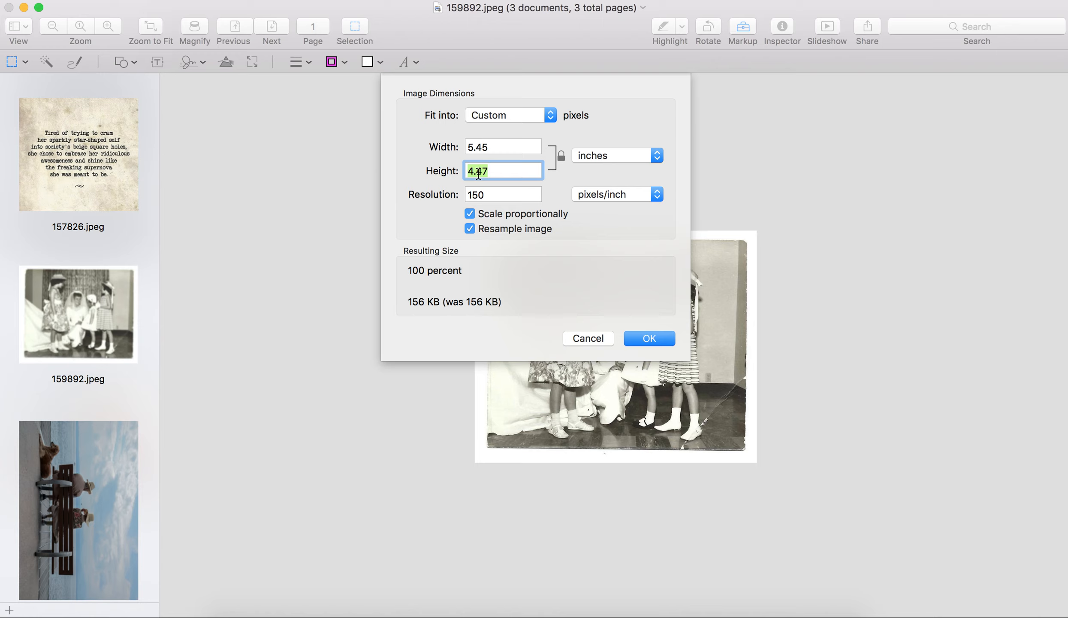
pyautogui.write('8')
pyautogui.click(504, 194)
pyautogui.write('24')
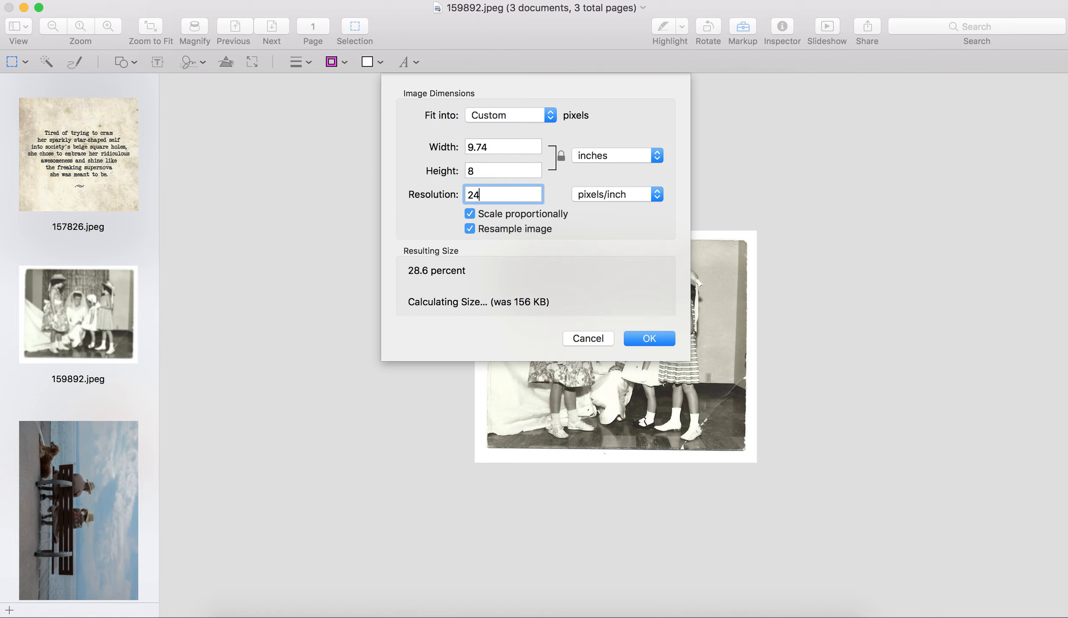
pyautogui.write('0')
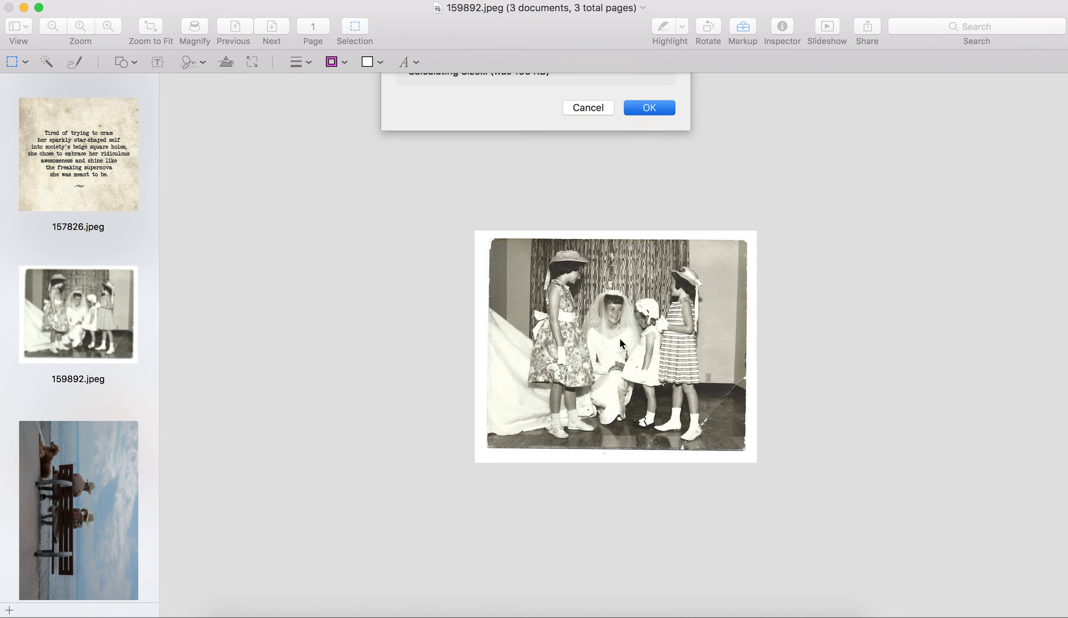
pyautogui.click(648, 108)
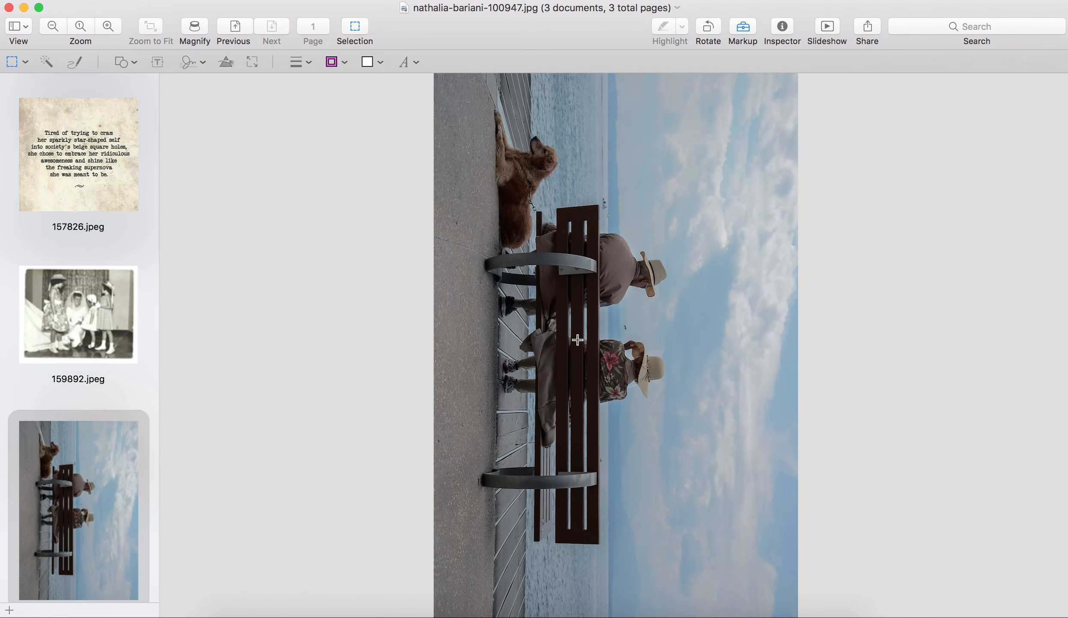
pyautogui.moveTo(591, 275)
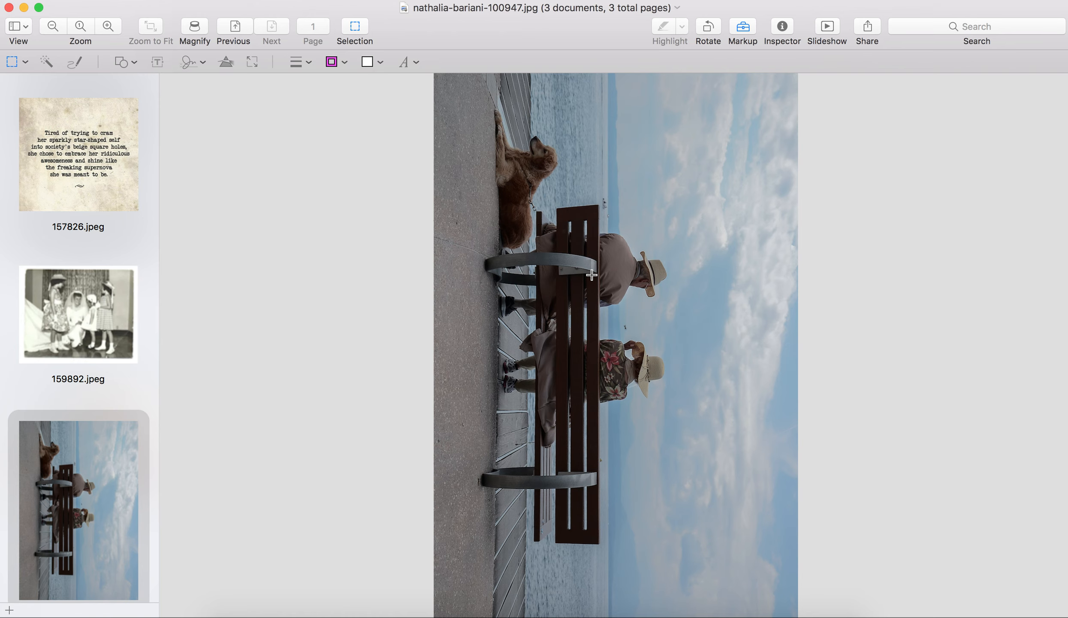
# Rotate the sideways beach bench photo twice until it stands upright.
pyautogui.click(707, 26)
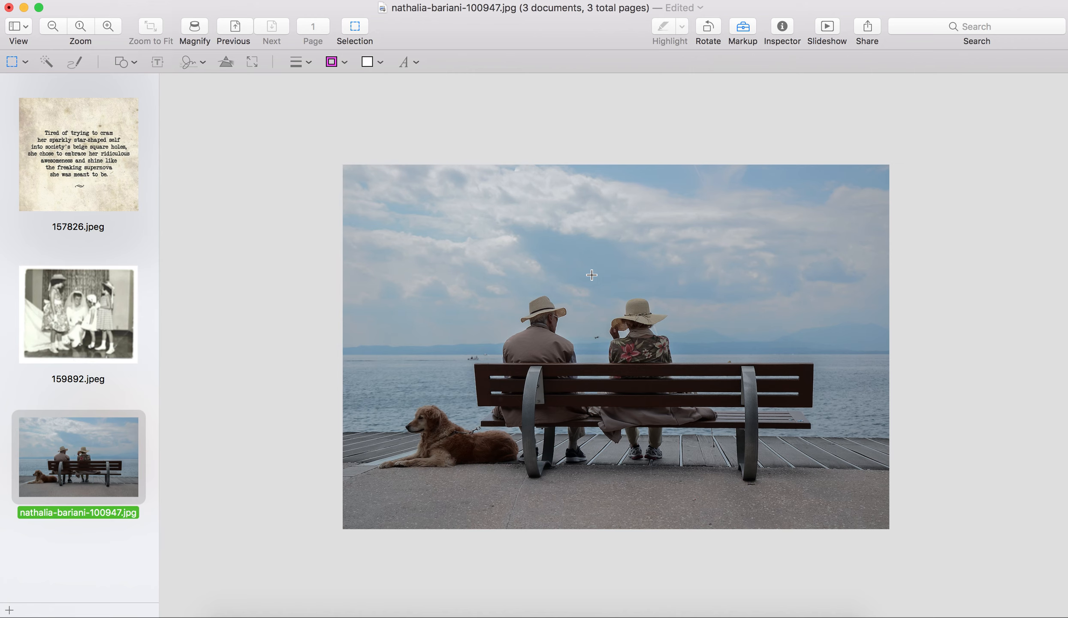
pyautogui.click(707, 26)
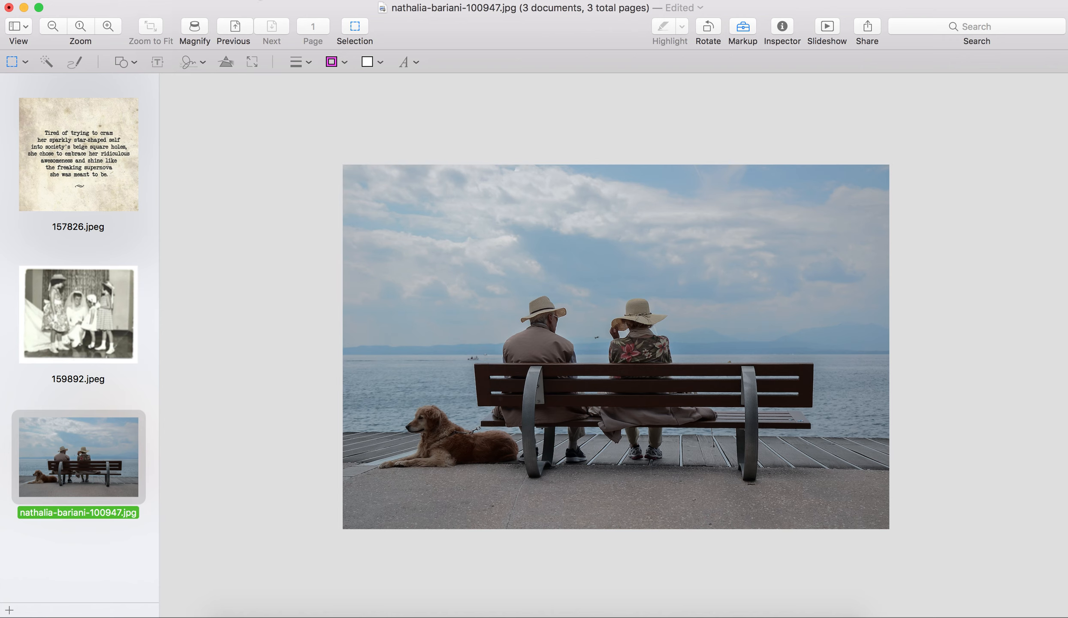
pyautogui.moveTo(235, 3)
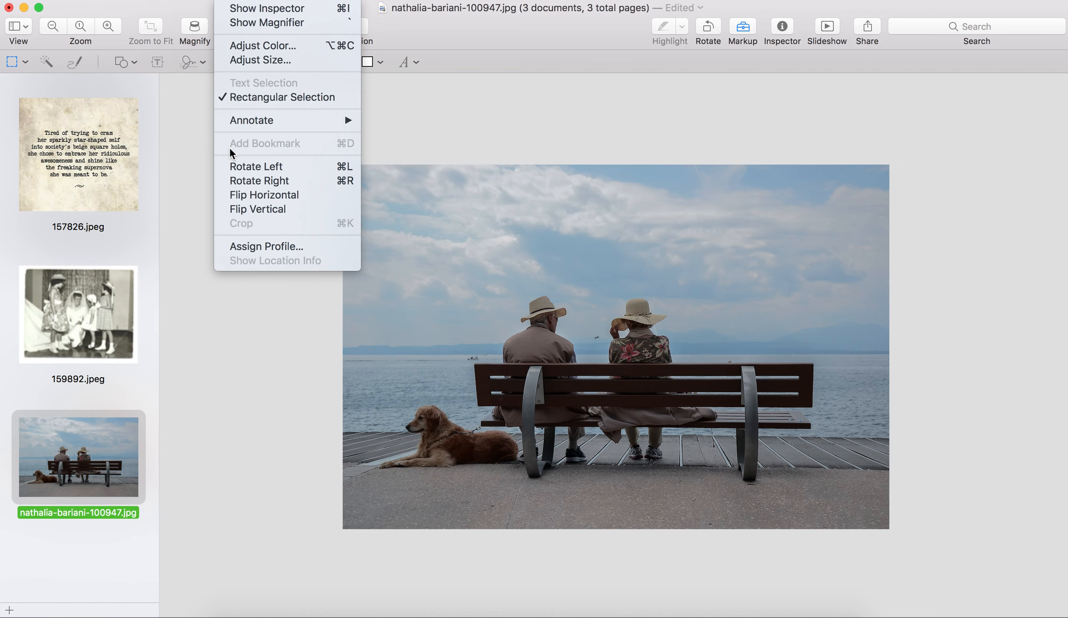
pyautogui.moveTo(252, 77)
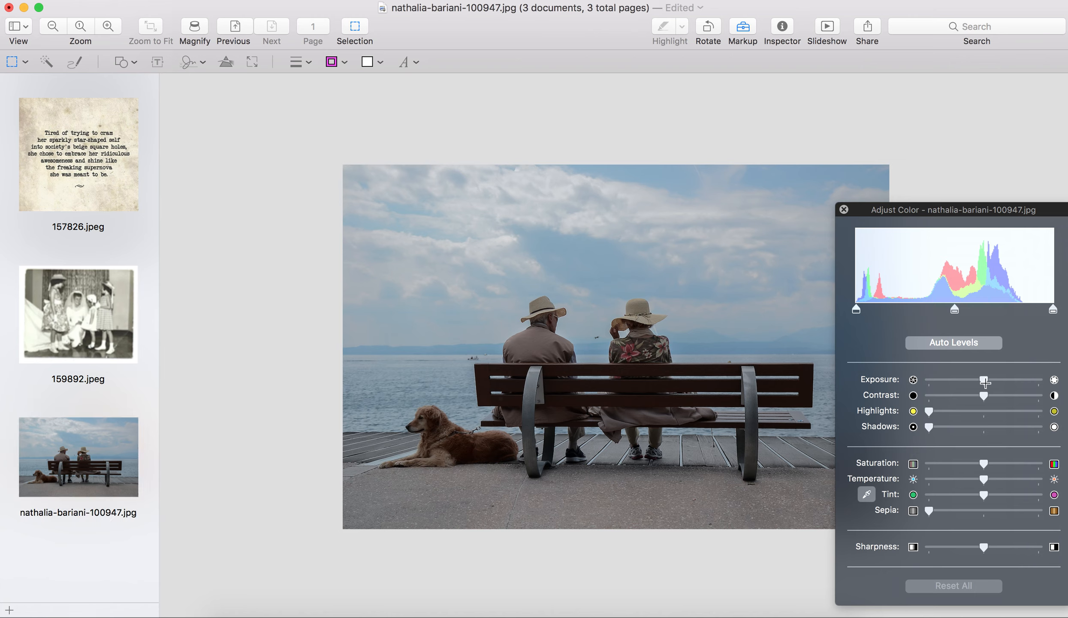
# Apply Auto Levels in Adjust Color to brighten the bench photo's sky and sea.
pyautogui.click(954, 342)
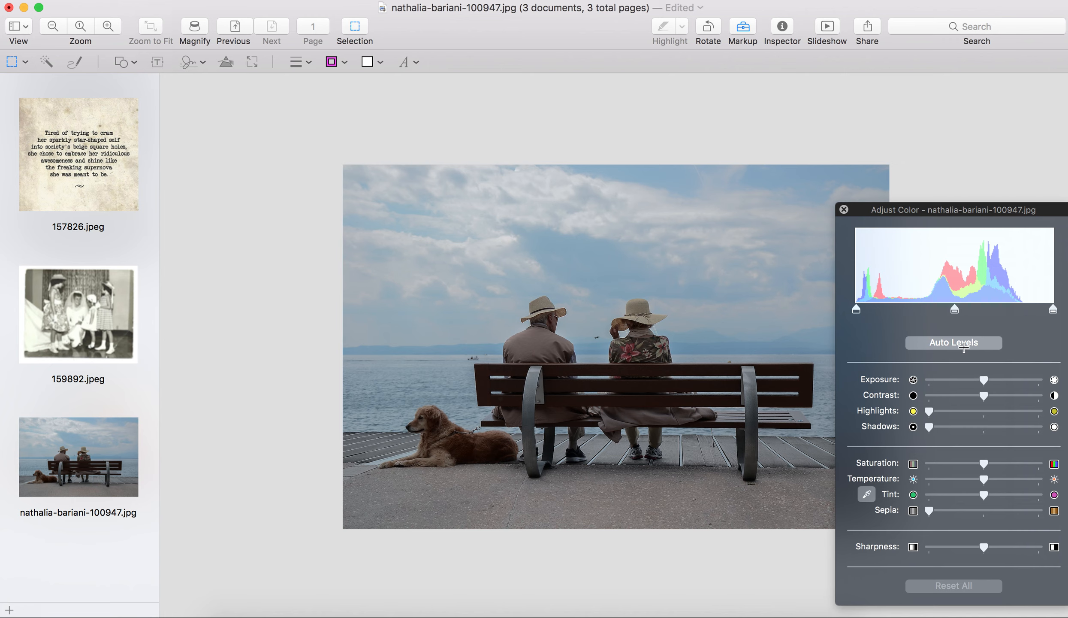
pyautogui.click(954, 342)
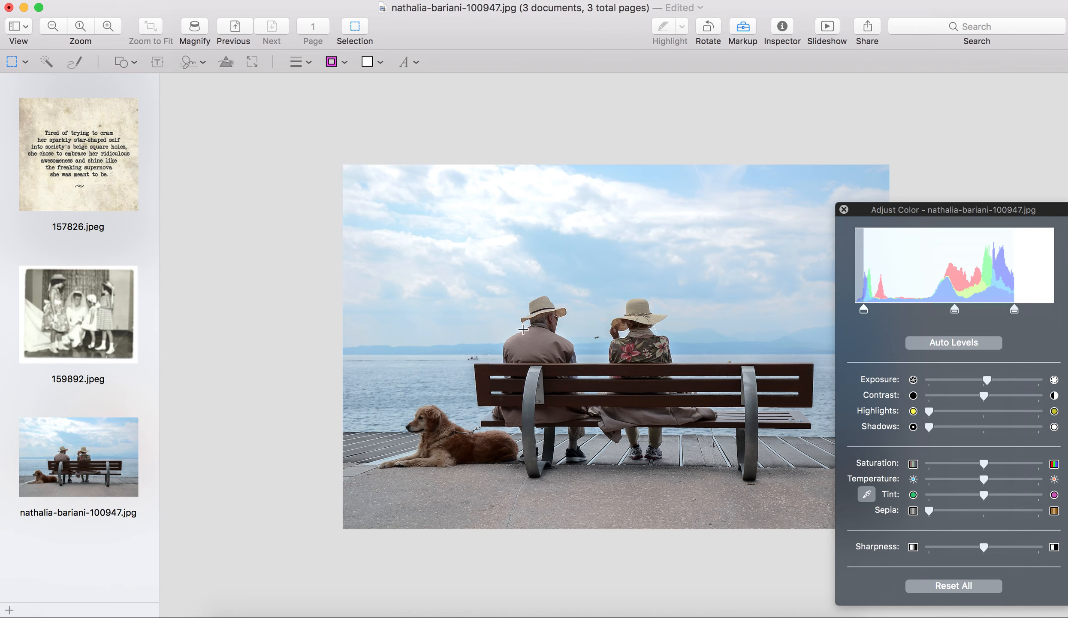
pyautogui.moveTo(438, 307)
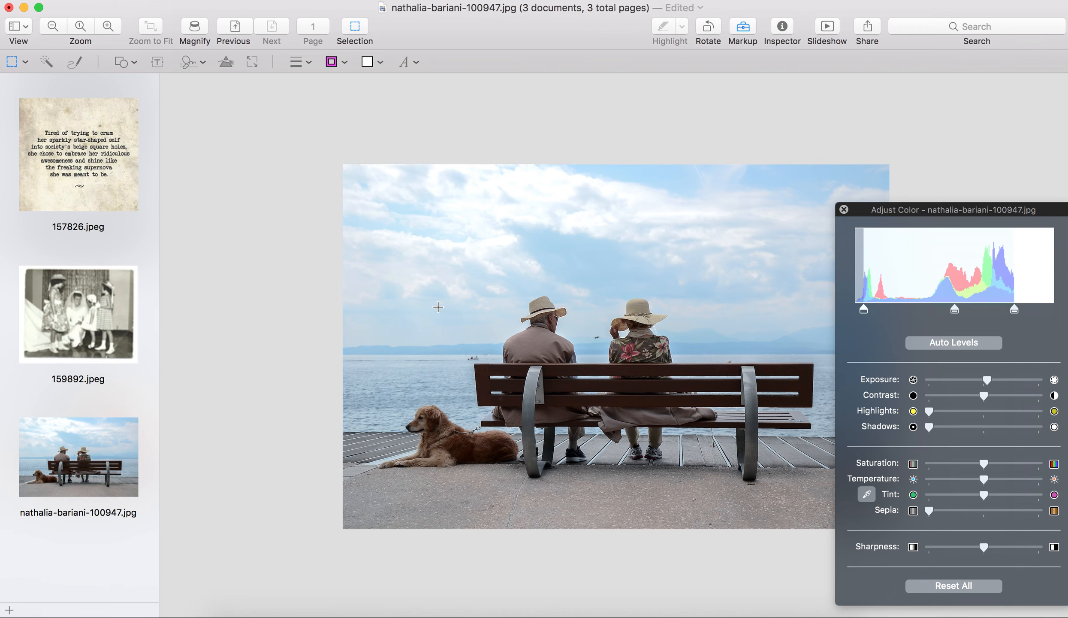